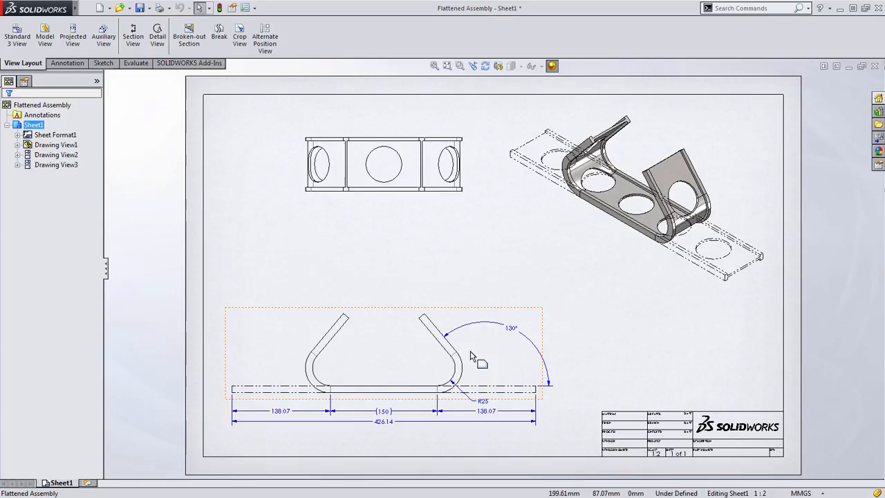
mouse_move(629, 358)
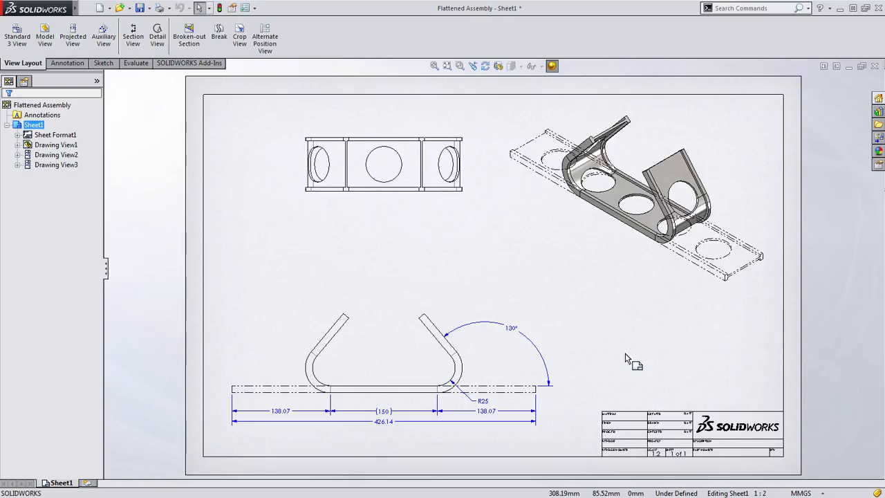
Close the drawing from the Save Modified Documents prompt, returning to the bracket part.
click(141, 8)
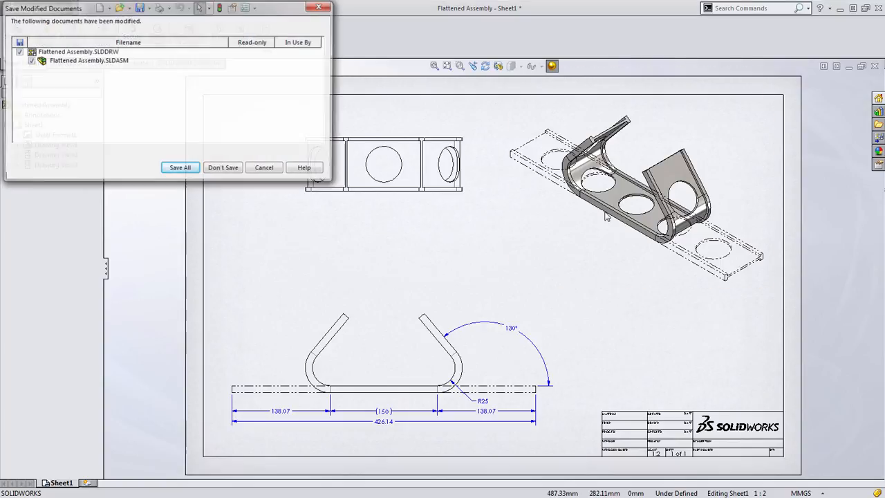
click(222, 167)
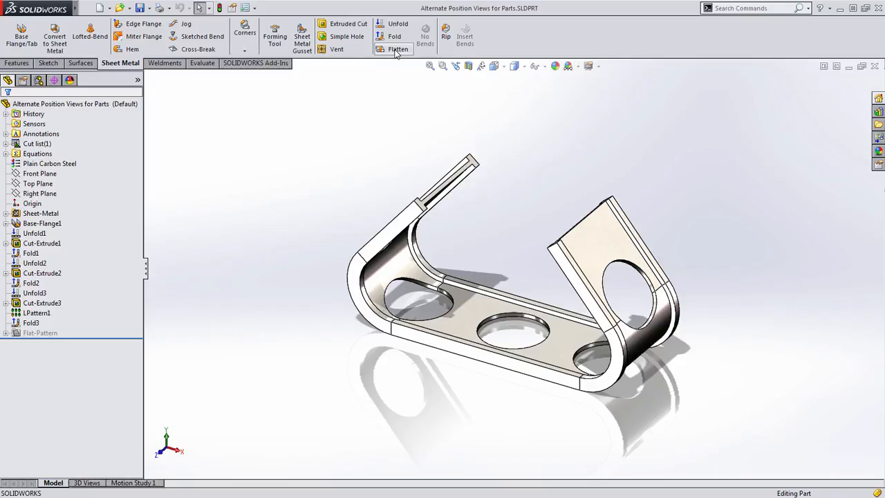
Flatten the bracket and fold it back, then check its configurations and return to the feature tree.
click(398, 49)
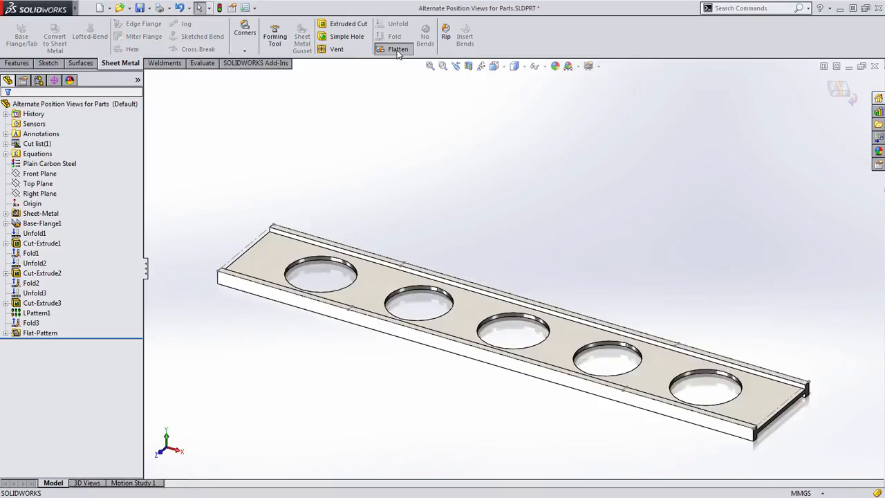
click(398, 49)
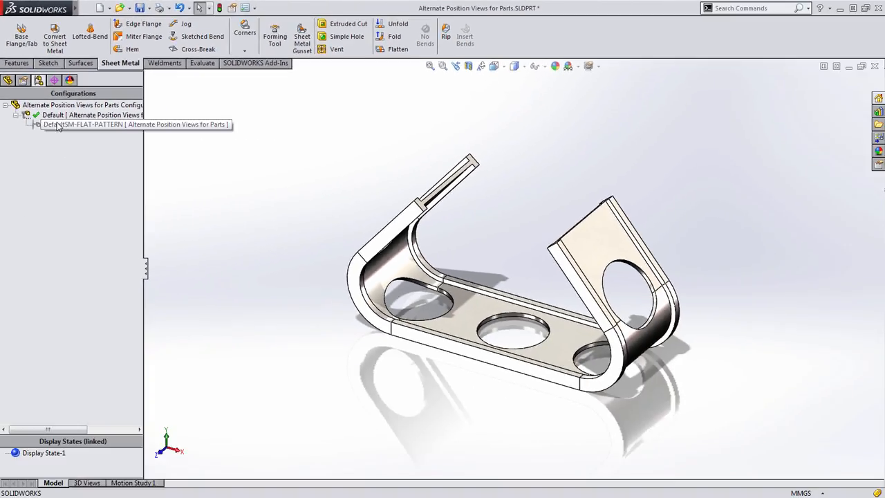
click(398, 48)
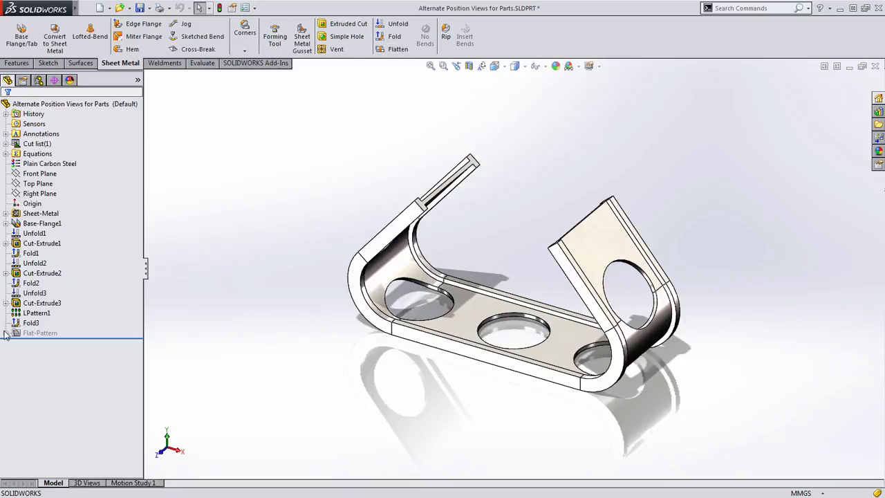
click(5, 332)
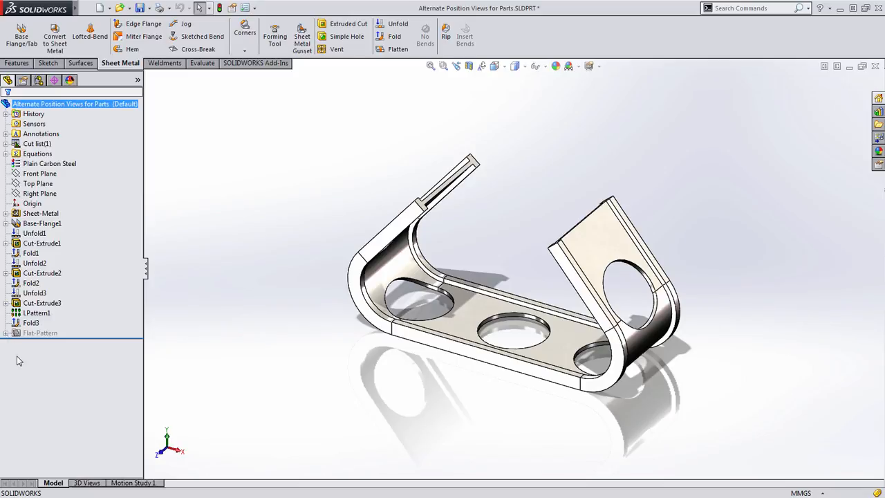
mouse_move(271, 241)
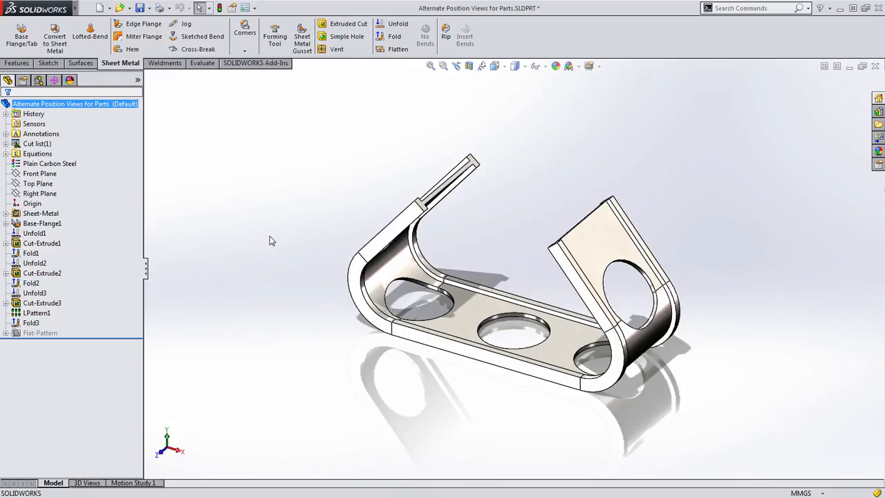
mouse_move(271, 296)
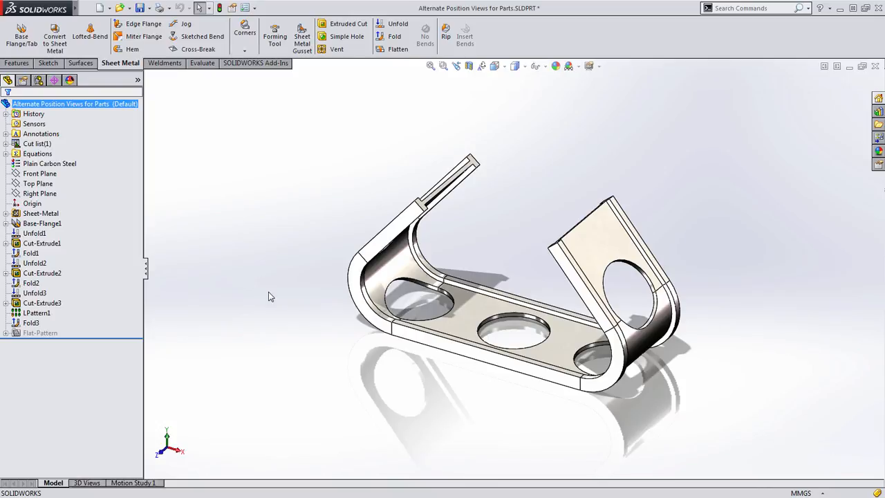
mouse_move(281, 298)
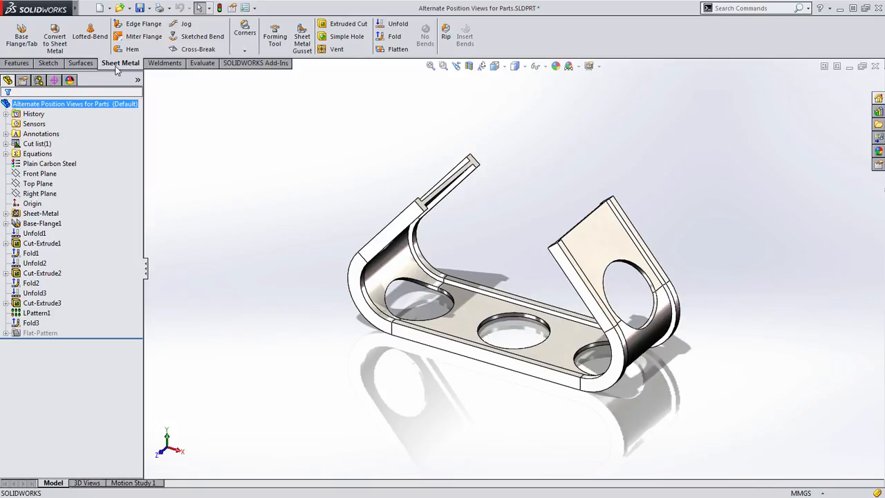
Make a new assembly from the bracket part and save it as Assem3, replacing the existing file.
click(102, 8)
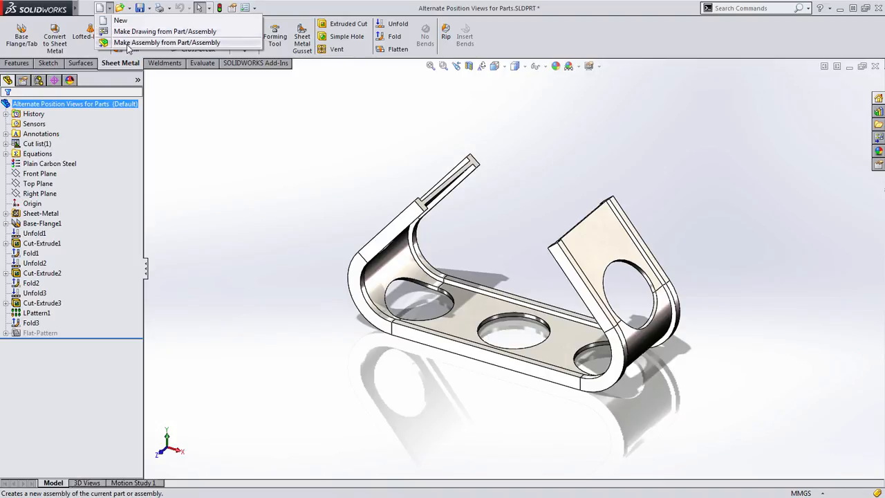
click(167, 41)
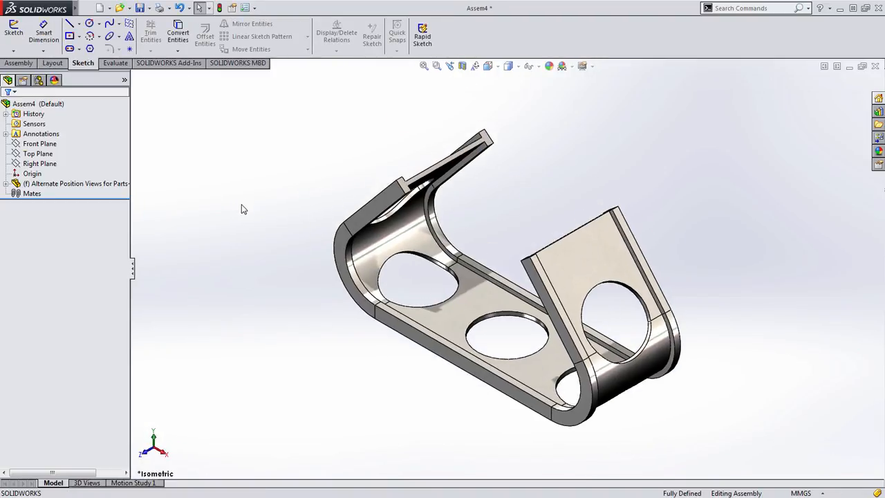
click(141, 9)
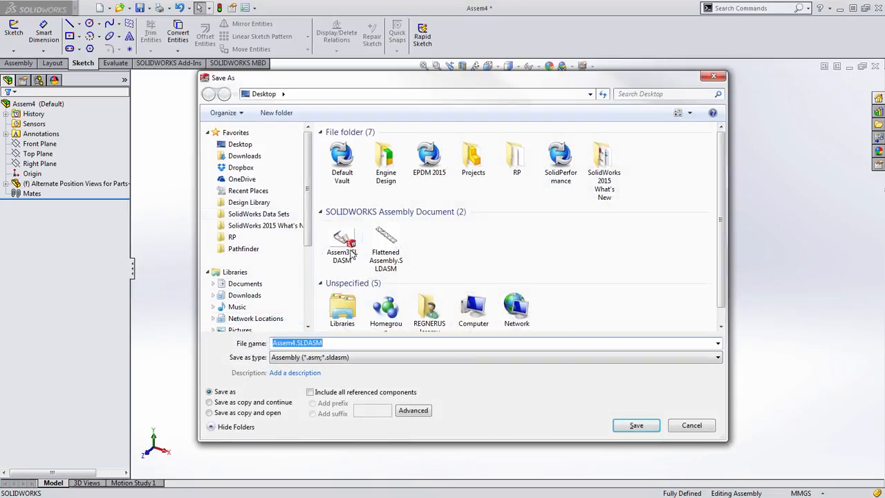
click(636, 426)
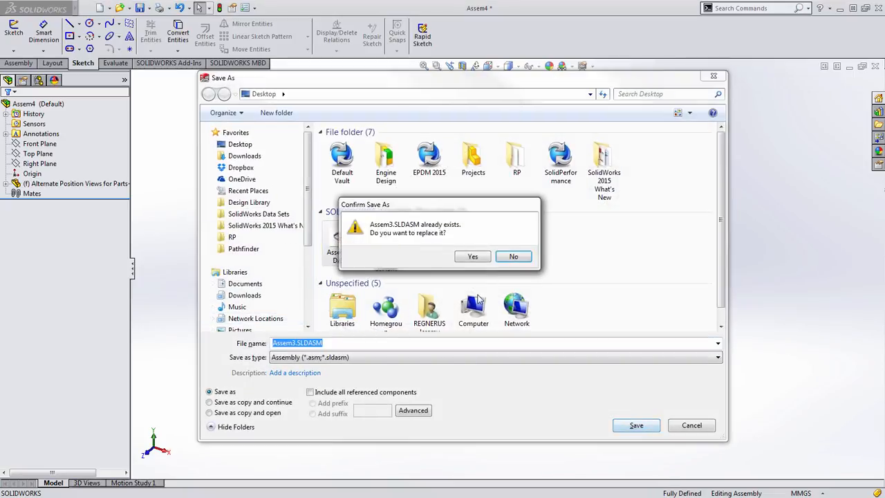
click(473, 256)
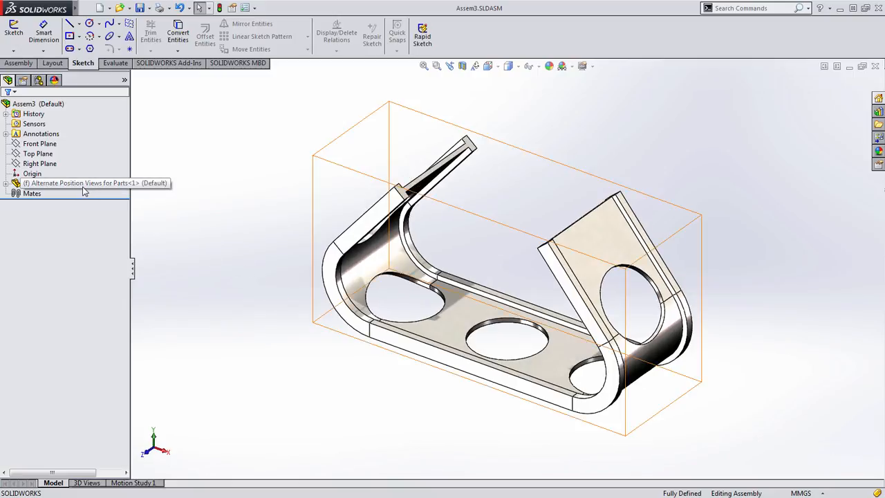
Add a Flattened configuration with the bracket in its flat pattern, keeping Default bent.
click(38, 80)
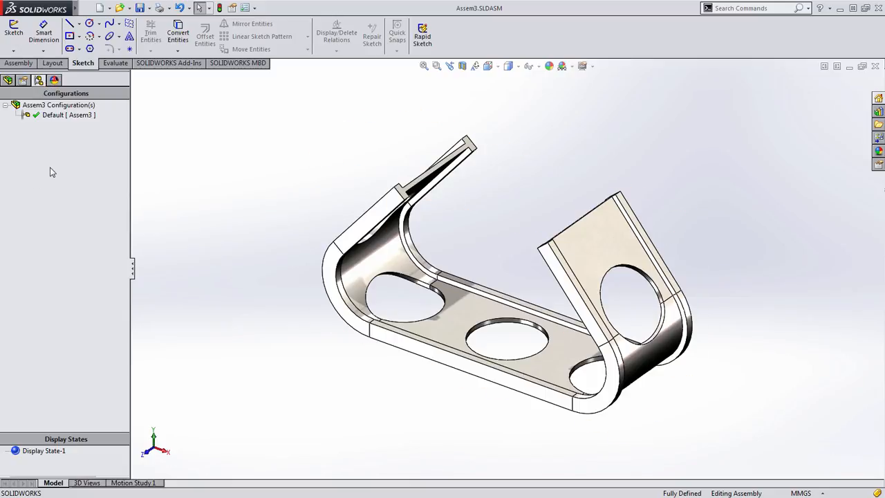
mouse_move(36, 140)
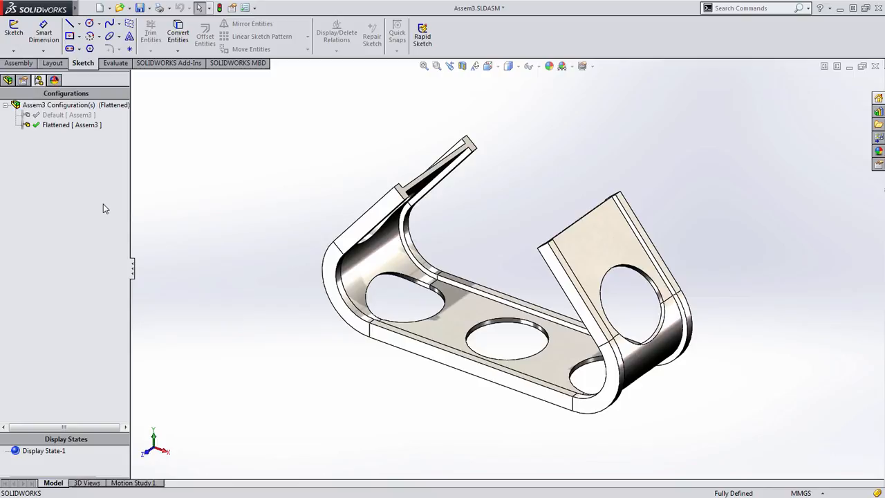
mouse_move(238, 227)
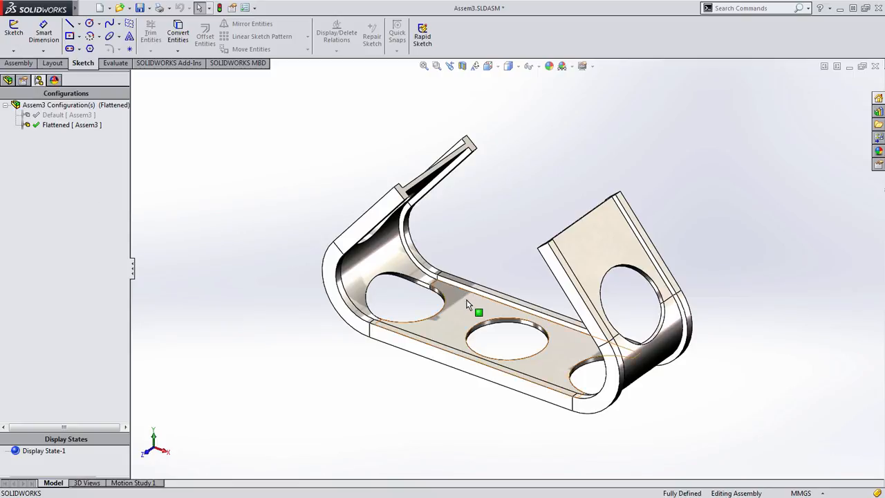
mouse_move(470, 305)
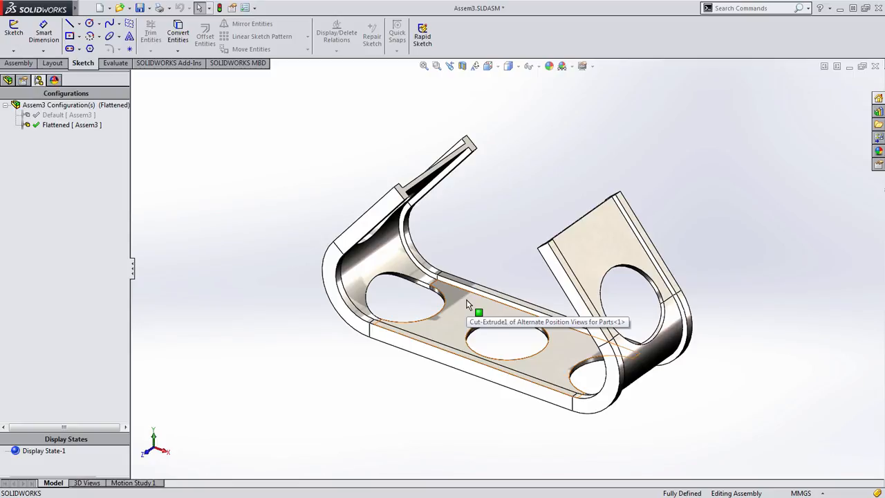
click(478, 313)
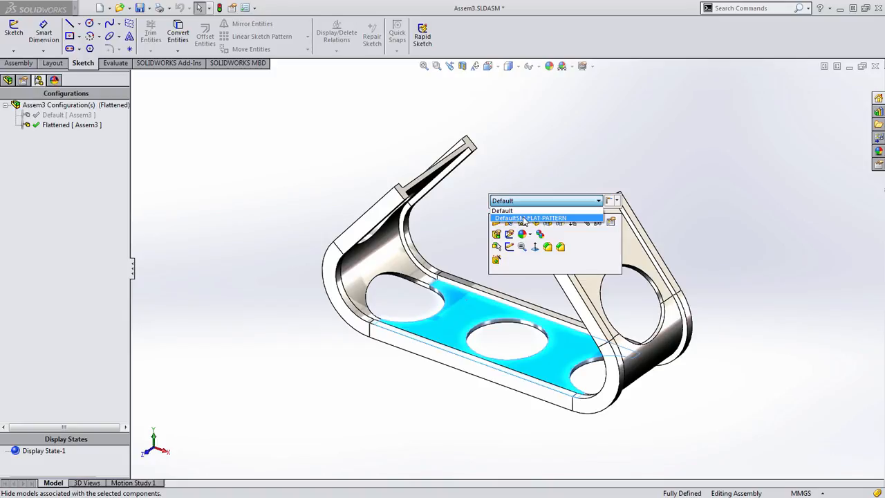
click(530, 219)
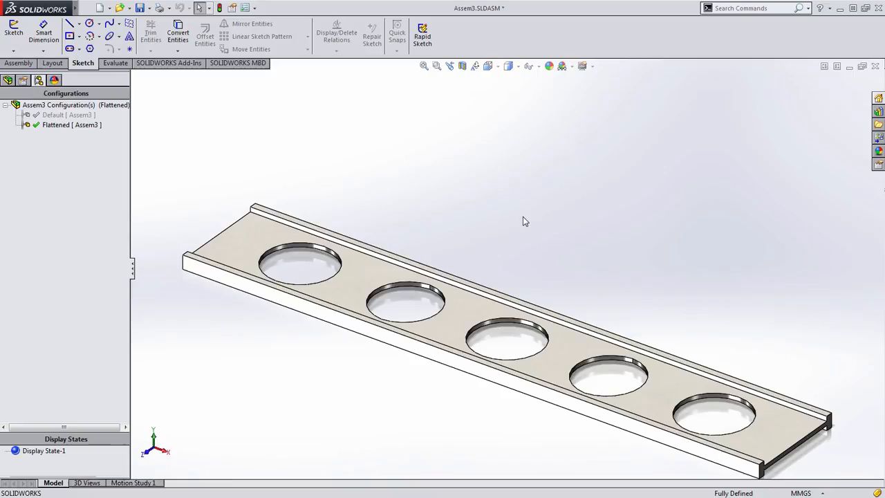
click(67, 115)
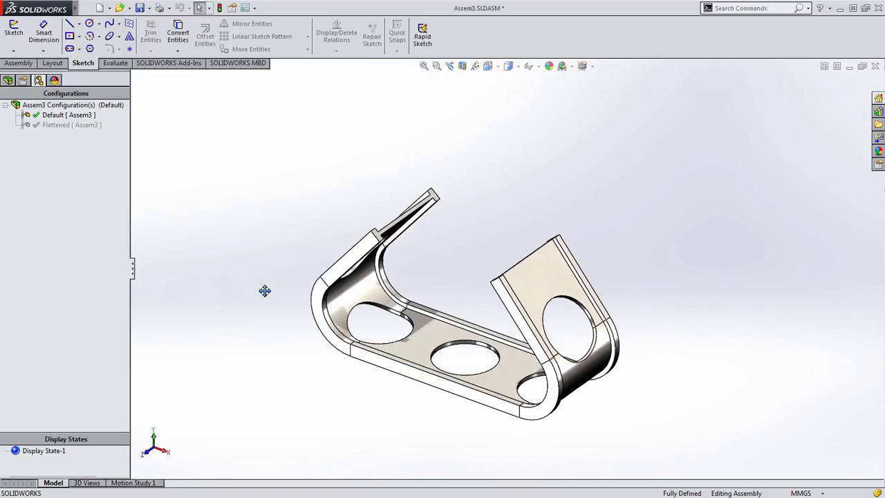
Rotate the bracket and bring up the new-document choices for the assembly.
drag(265, 290, 276, 304)
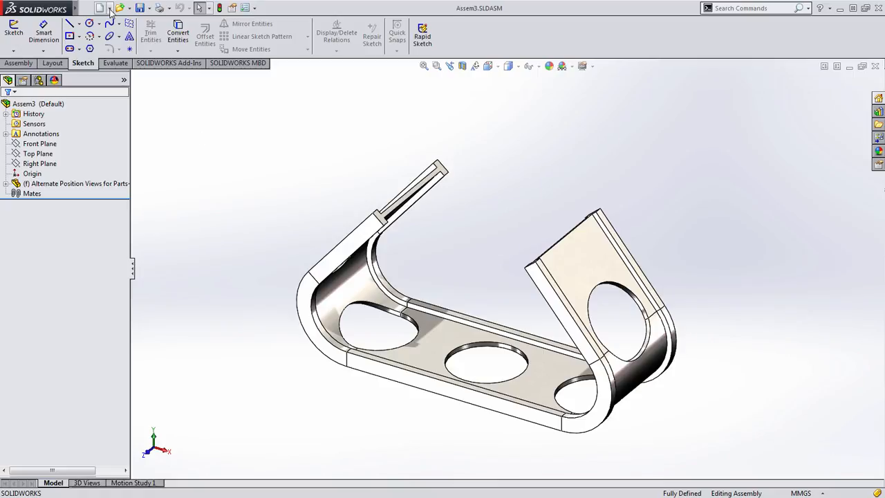
click(111, 8)
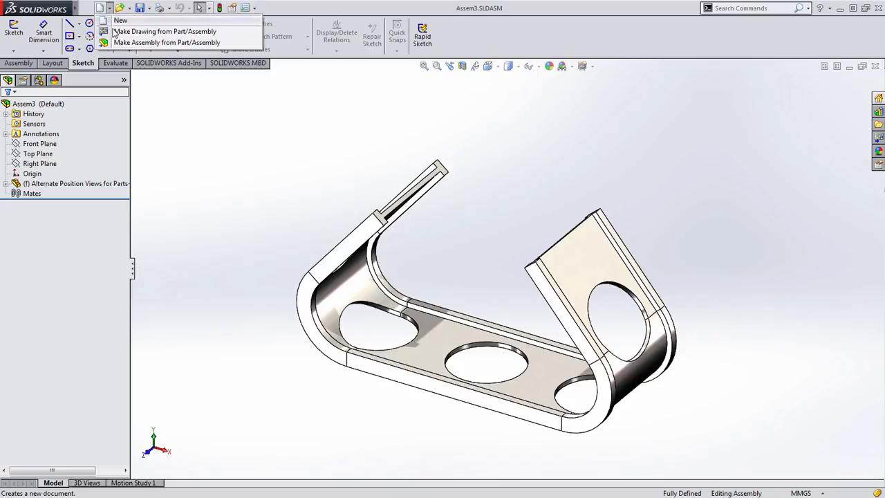
Make a drawing of Assem3 with front, top and isometric views placed on the sheet.
click(165, 31)
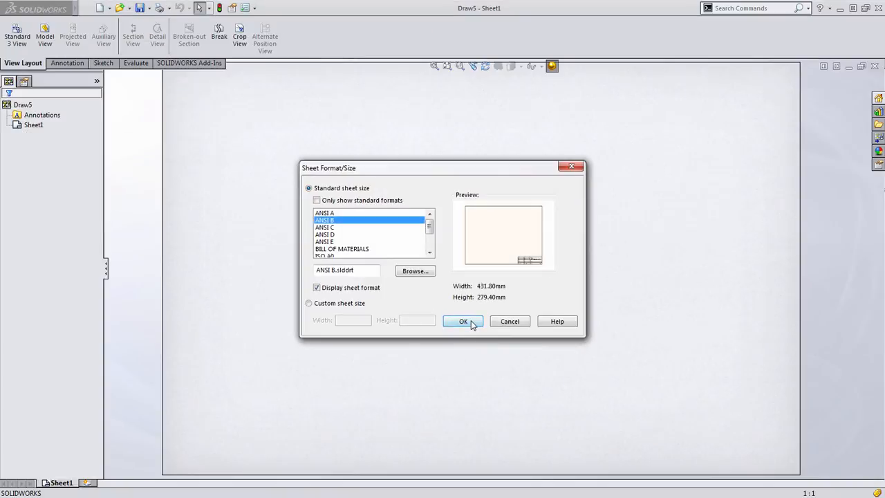
click(463, 321)
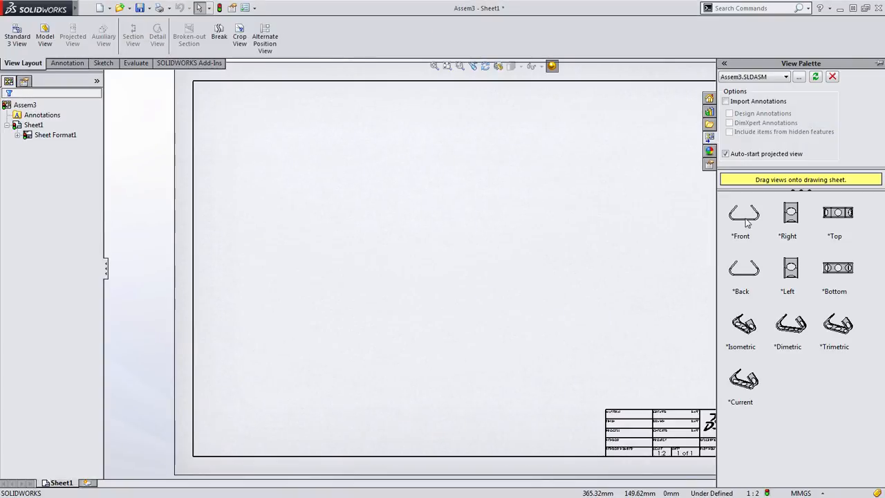
drag(743, 213, 351, 330)
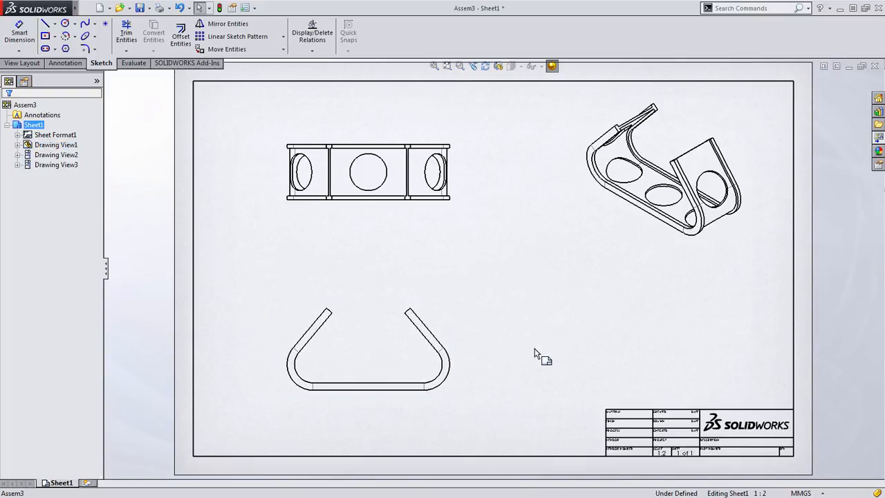
click(367, 348)
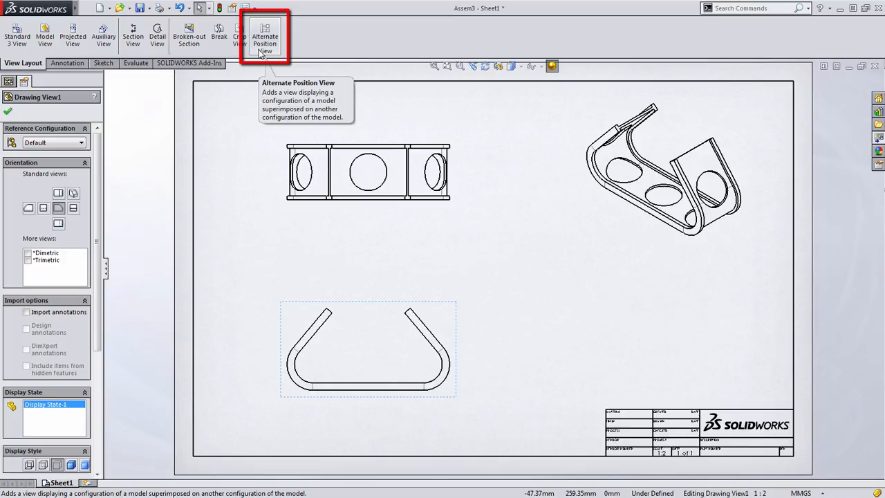
Add an Alternate Position View to the front view using the existing Flattened configuration.
click(265, 36)
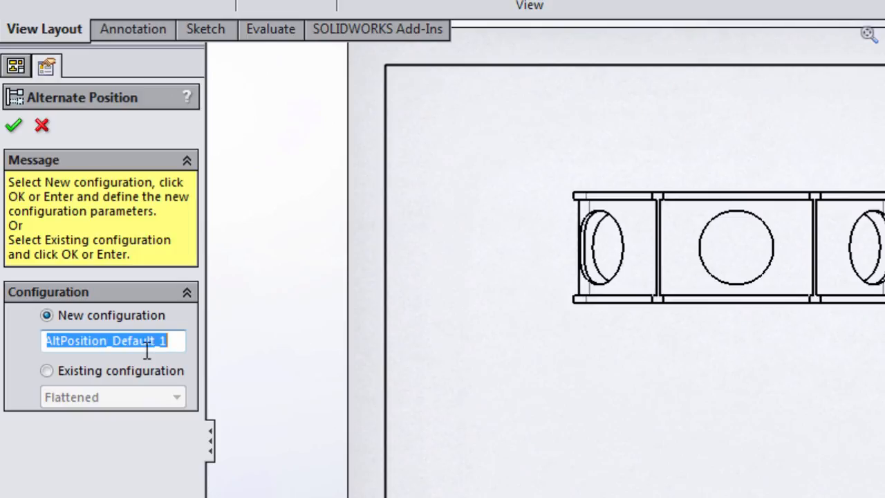
click(47, 371)
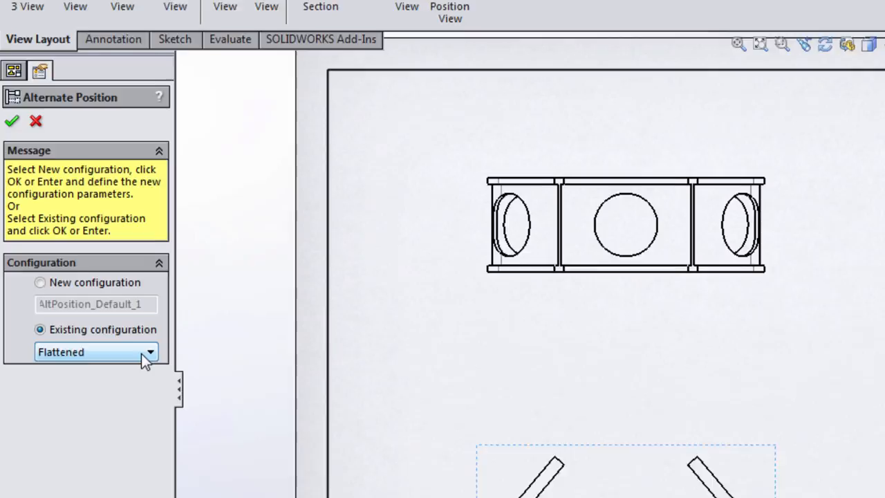
click(11, 120)
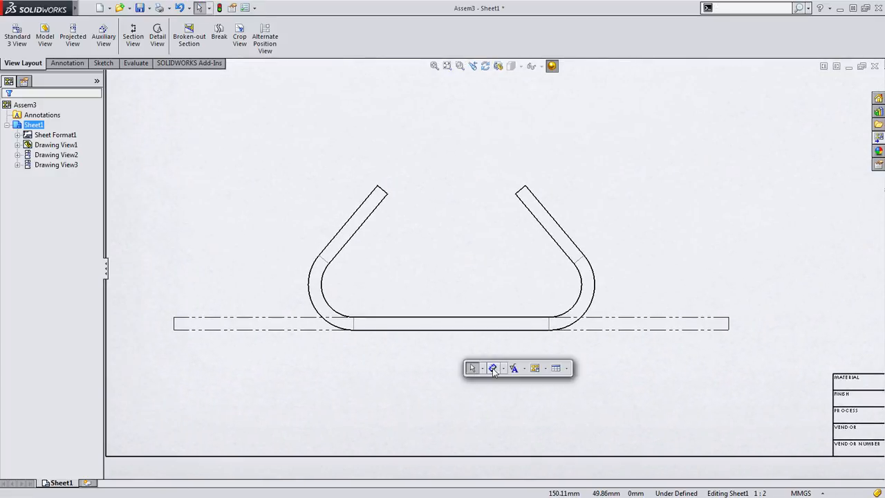
Dimension the front view with the 130° bend angle and the 138.07 length.
click(492, 368)
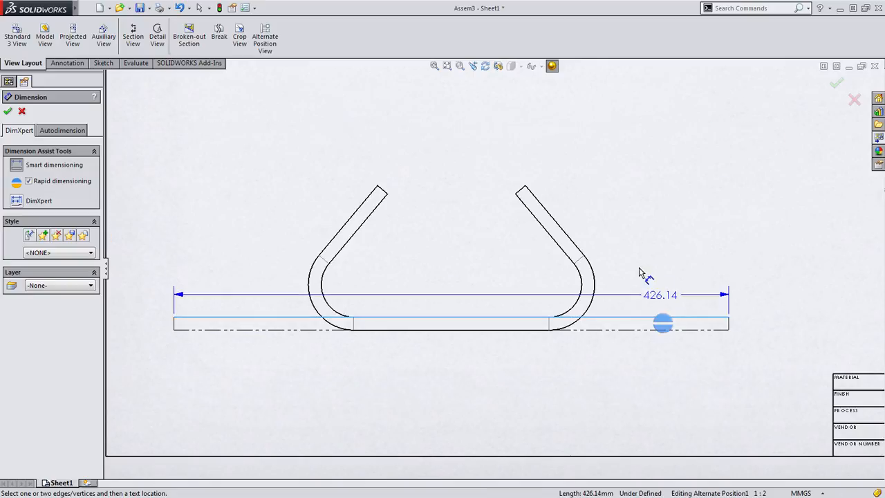
click(553, 228)
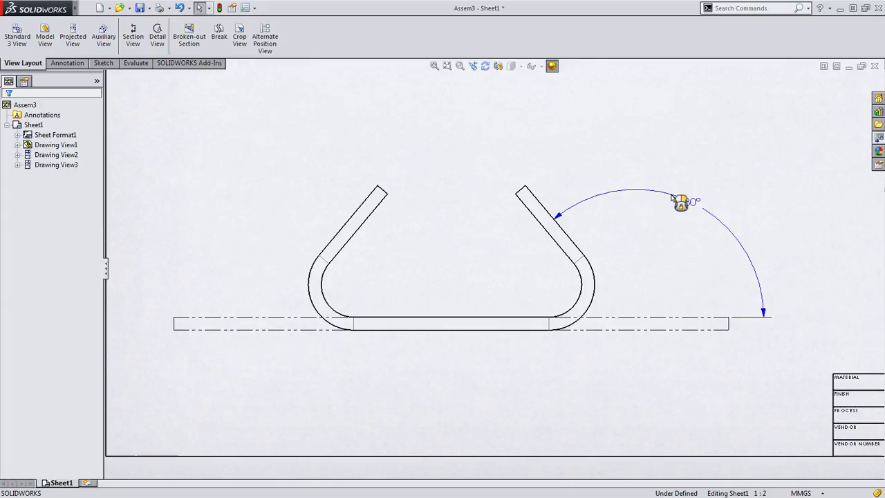
click(680, 200)
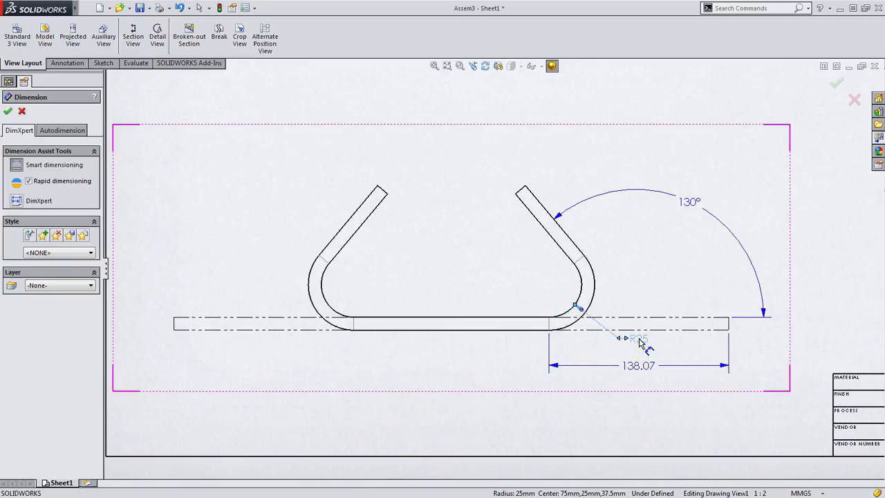
click(9, 111)
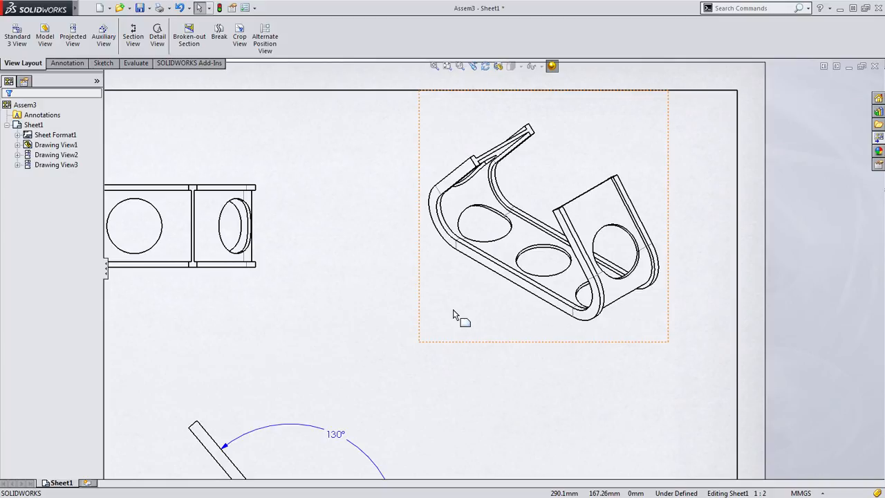
Add an Alternate Position View to the isometric view using the Flattened configuration.
click(542, 214)
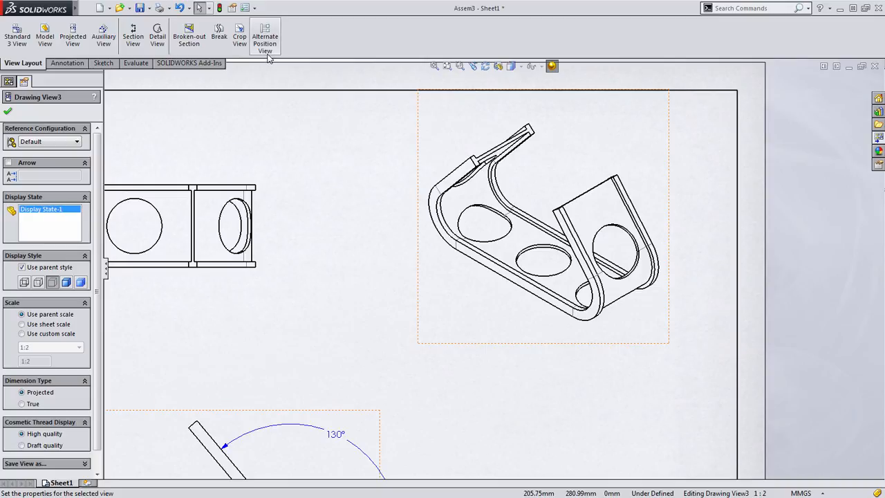
click(266, 36)
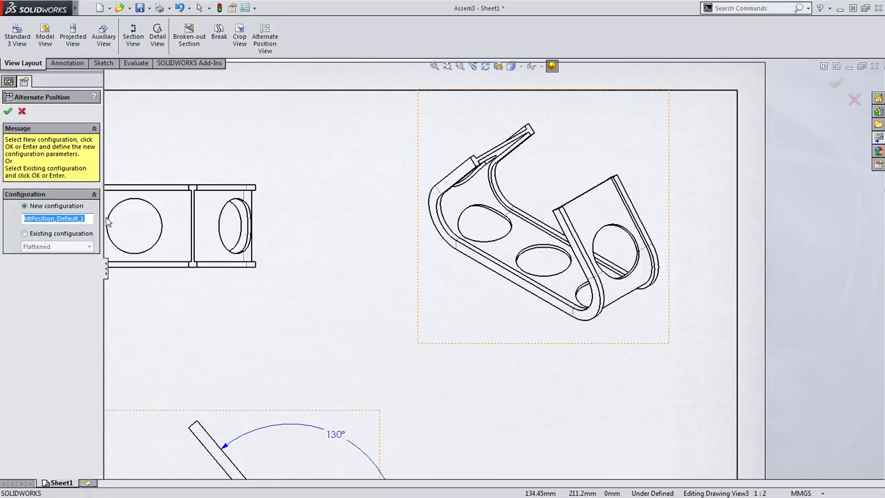
click(25, 232)
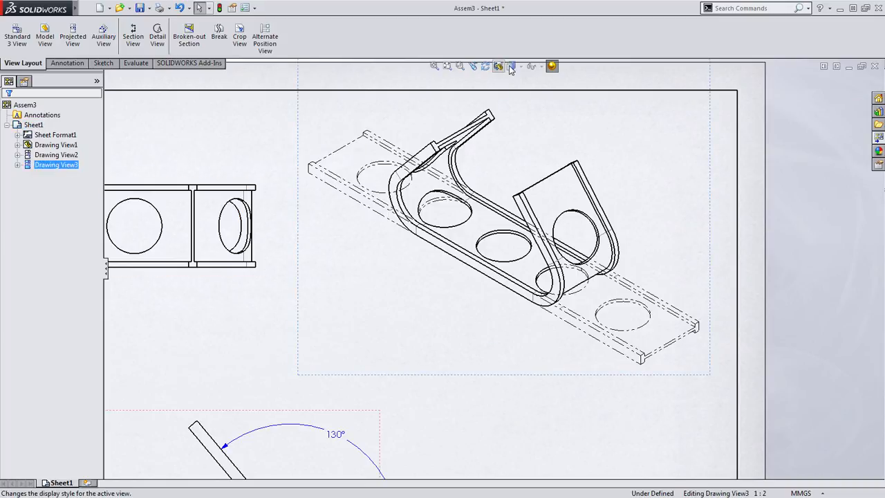
Set the isometric Drawing View3 to Shaded With Edges display style.
click(510, 67)
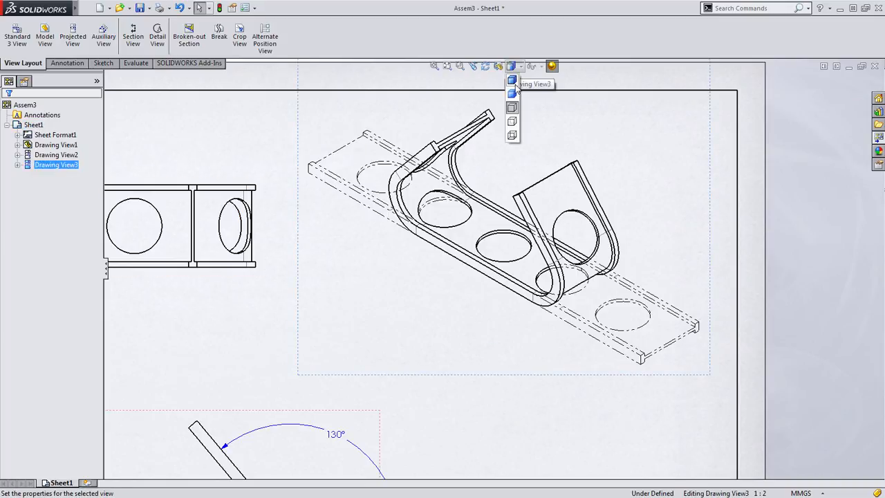
mouse_move(512, 94)
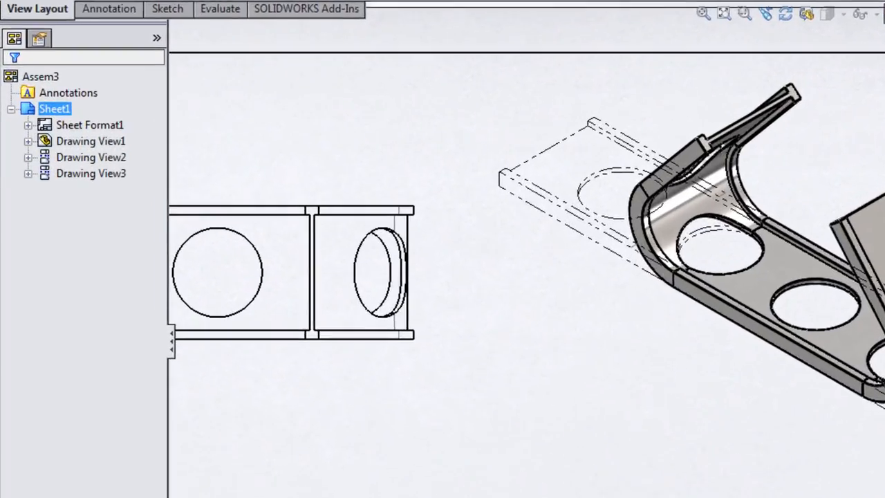
Select Alternate Position2 under Drawing View3 and set its display style to shaded.
click(29, 174)
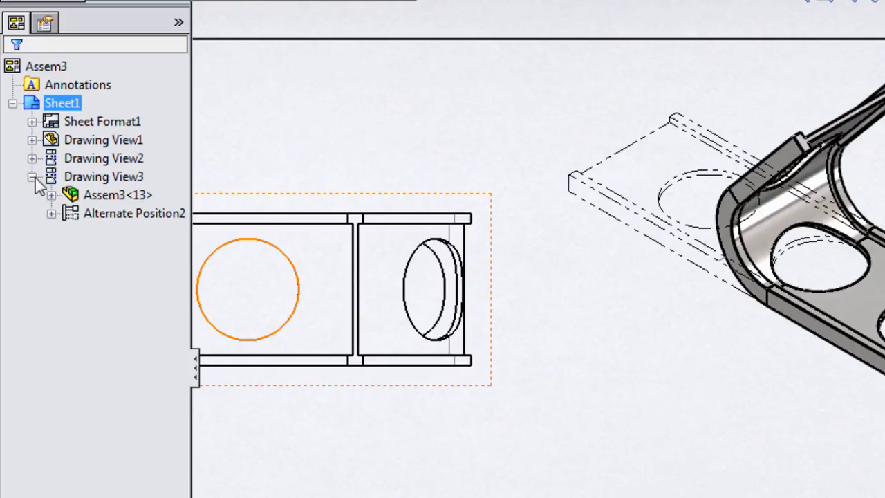
click(134, 213)
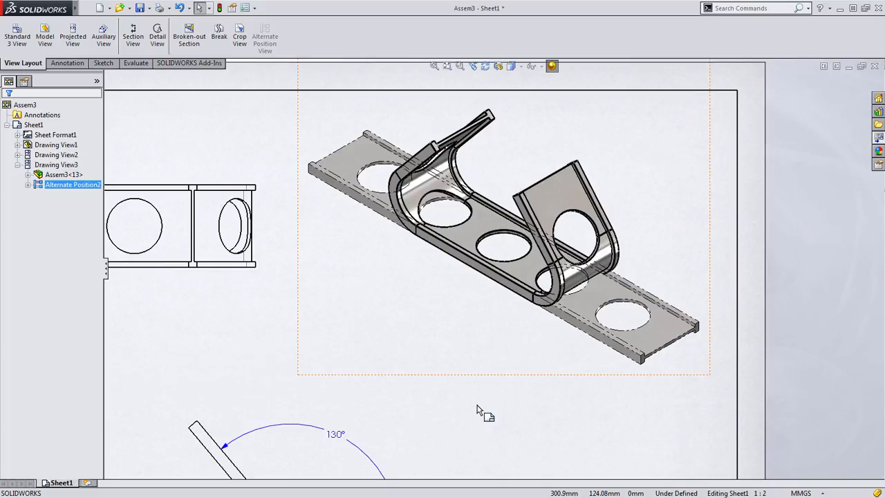
click(513, 67)
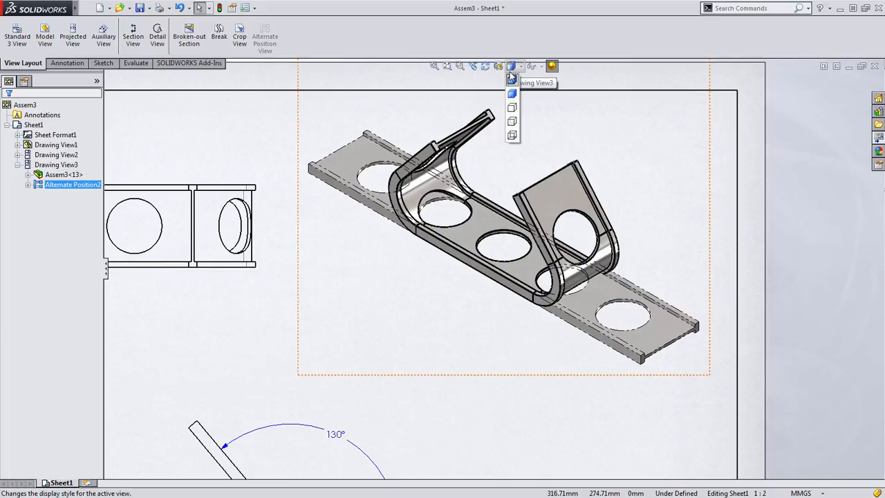